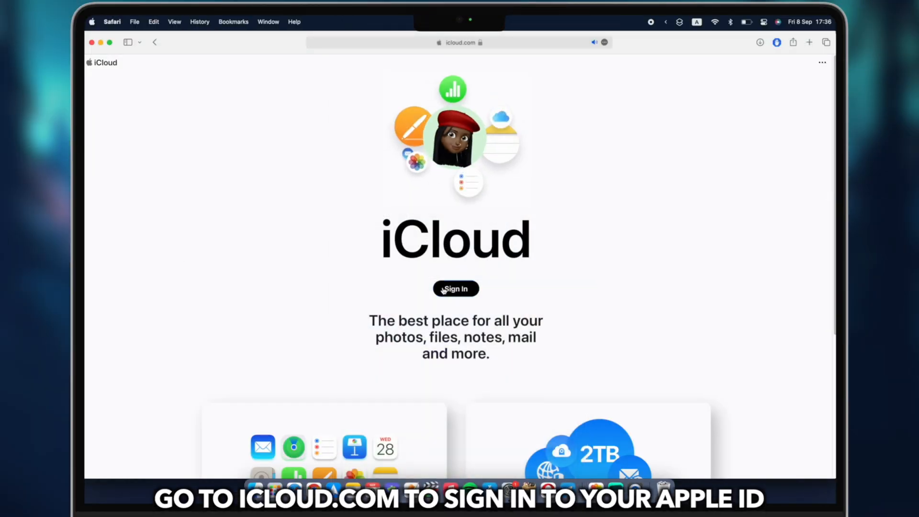
# Sign in to icloud.com with the first Apple ID to reach the home dashboard
pyautogui.click(456, 289)
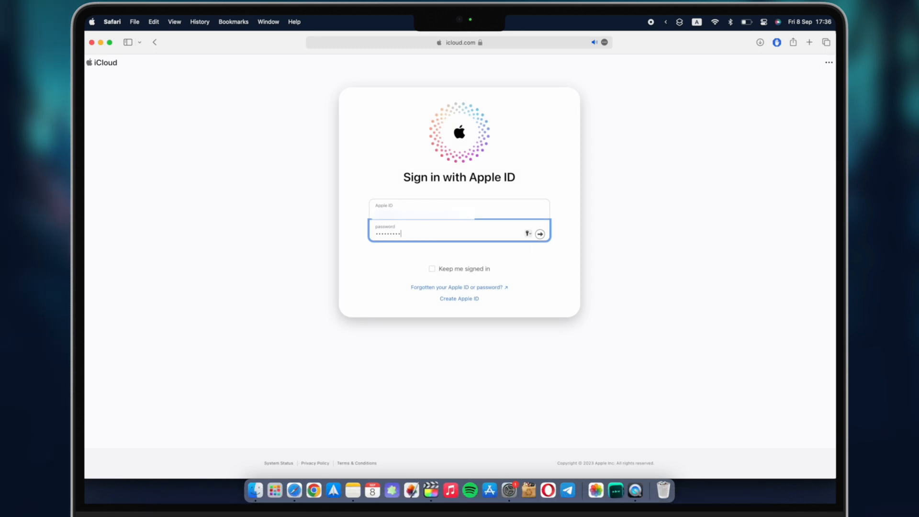
pyautogui.click(540, 233)
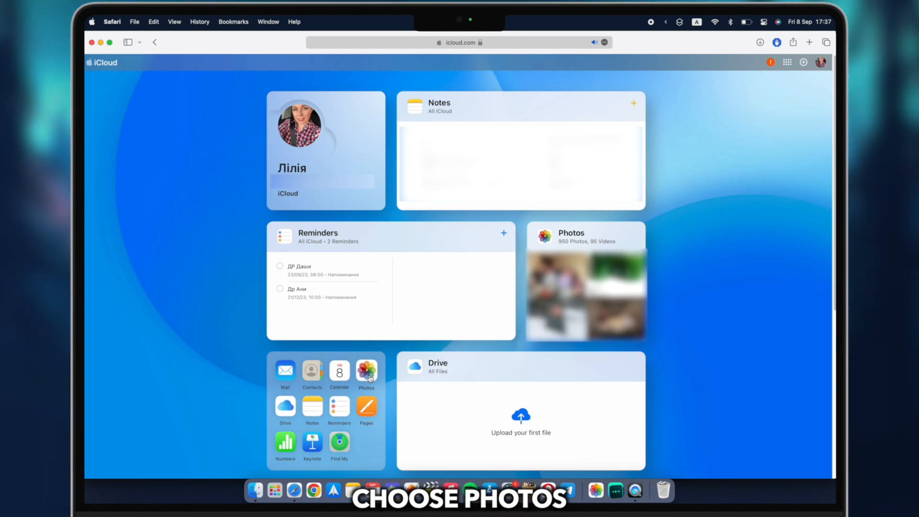
# Download three selected library photos as iCloud Photos.zip and extract them in Finder
pyautogui.click(366, 371)
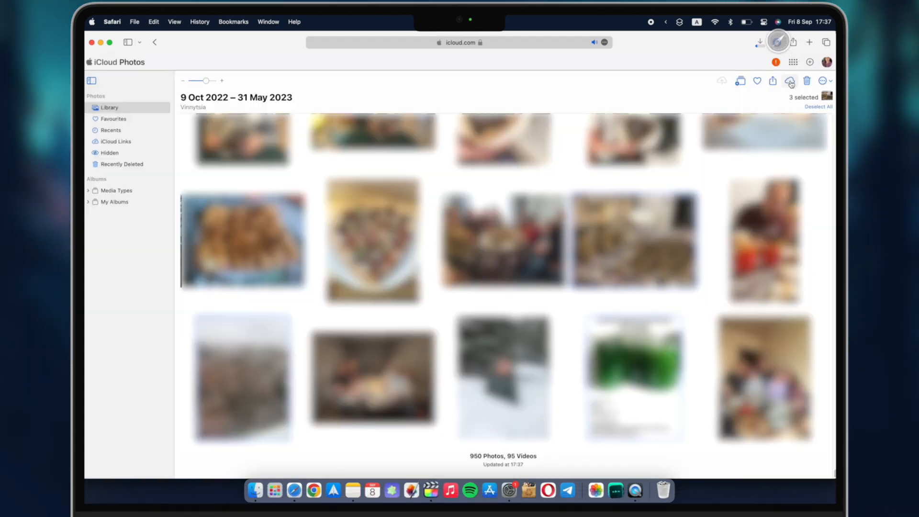
pyautogui.click(757, 42)
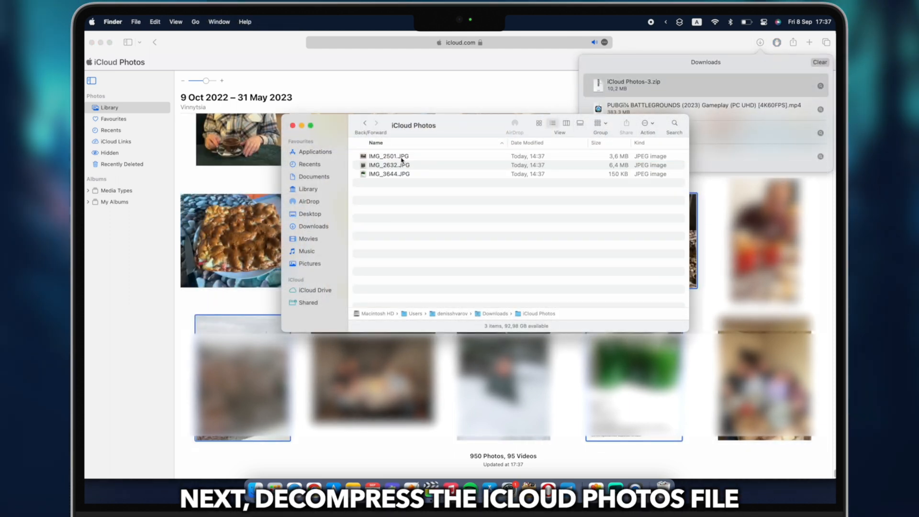
pyautogui.press('cmd+a')
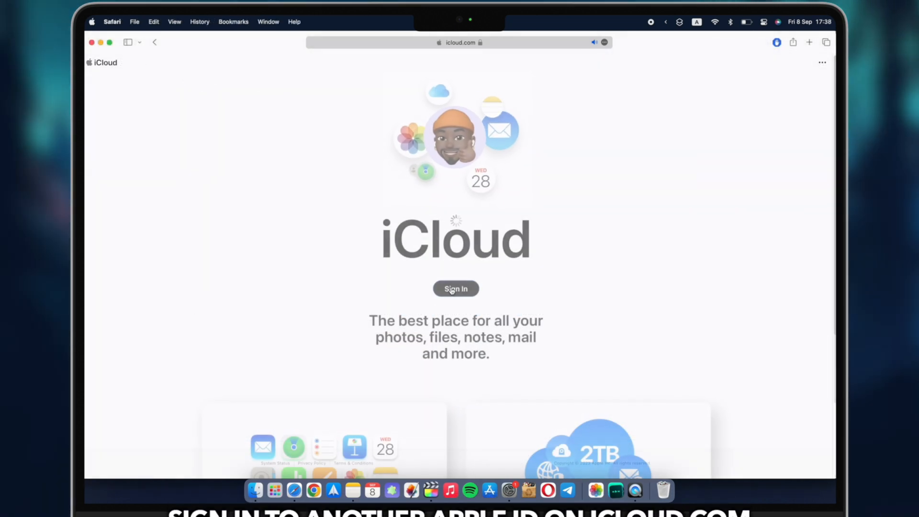
# Sign in to icloud.com again with the second Apple ID
pyautogui.click(456, 289)
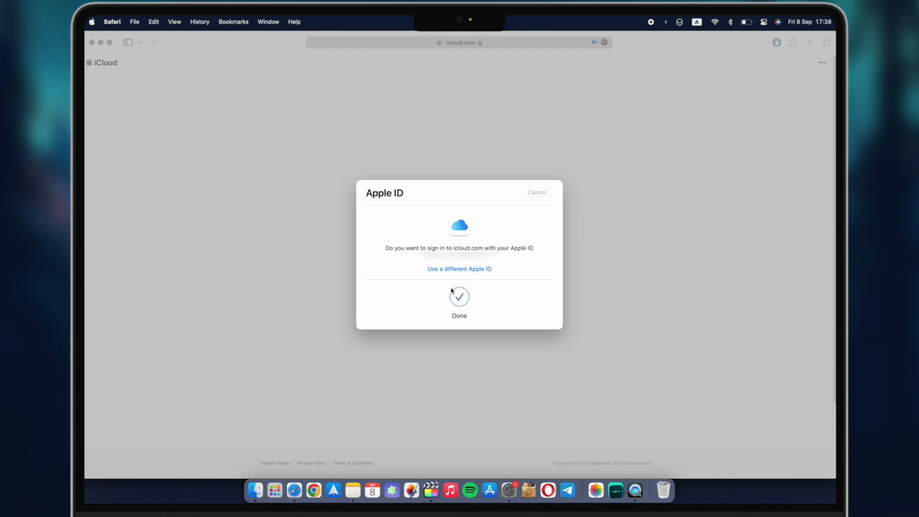
pyautogui.click(460, 297)
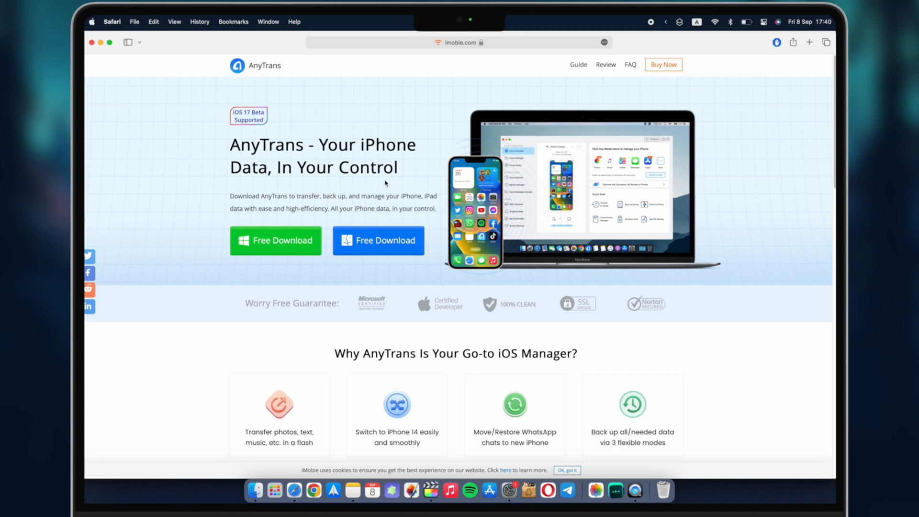
pyautogui.moveTo(369, 307)
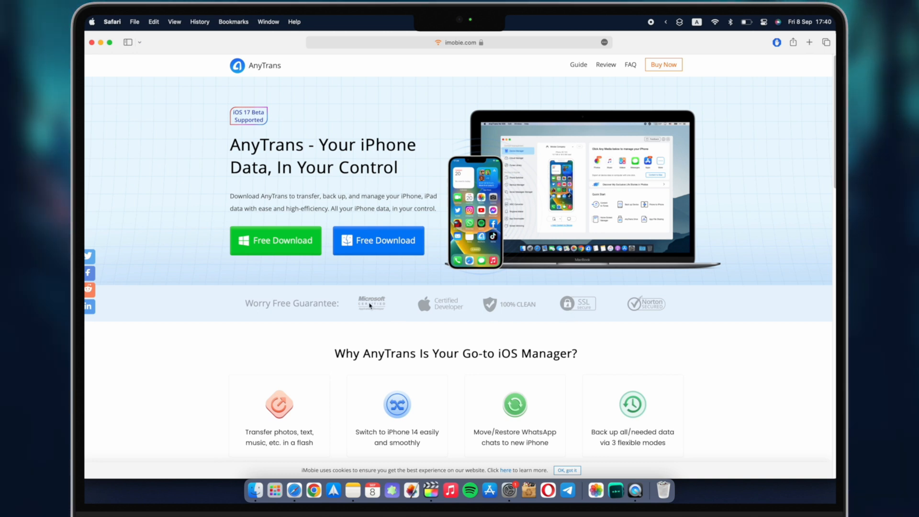
pyautogui.moveTo(270, 203)
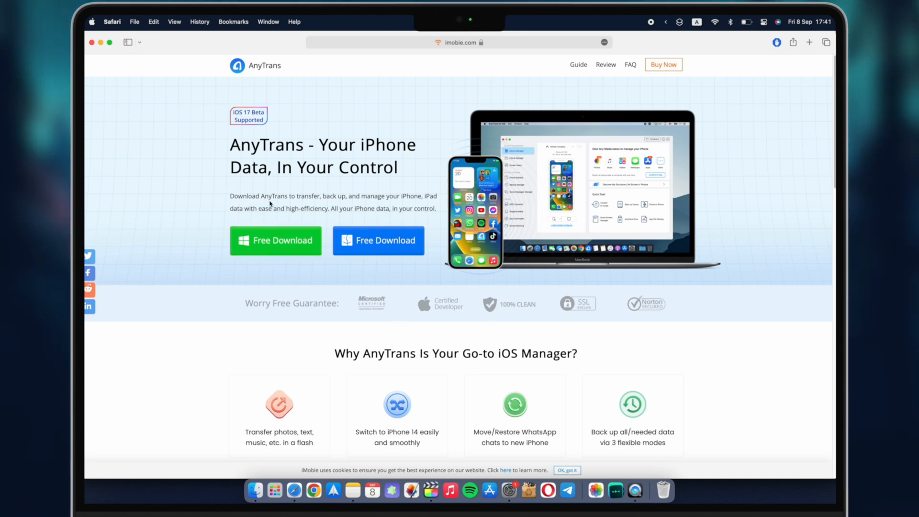
pyautogui.moveTo(420, 222)
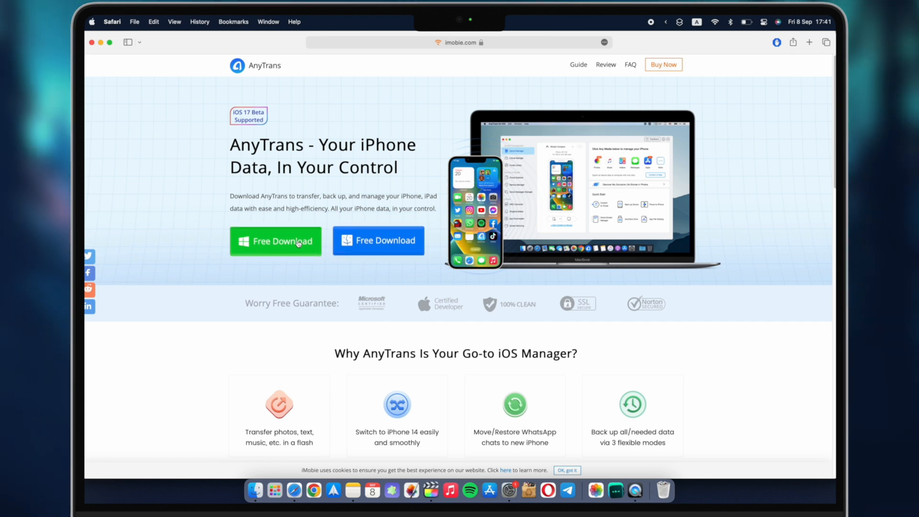
pyautogui.scroll(-3)
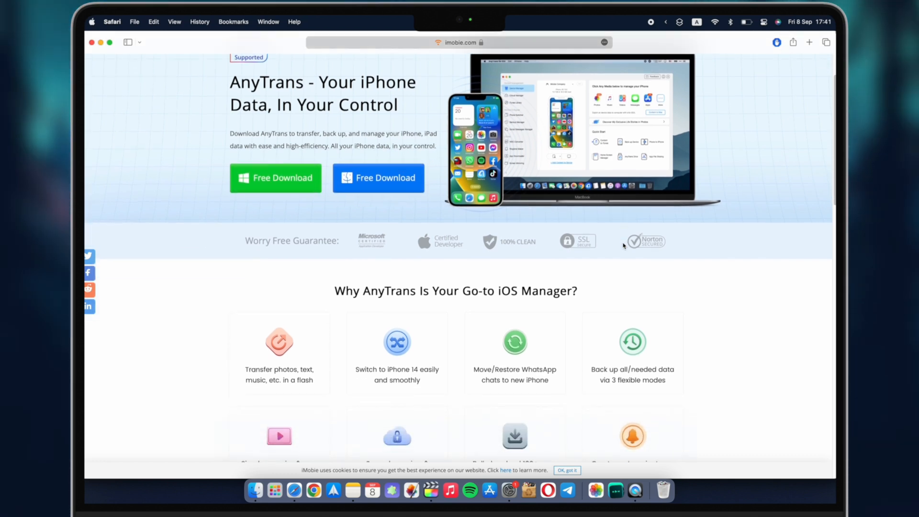
pyautogui.scroll(-3)
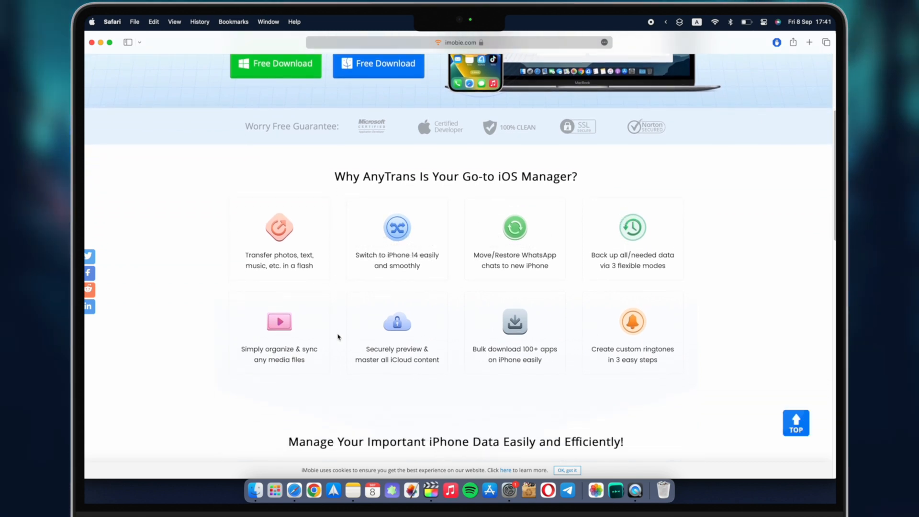
pyautogui.moveTo(184, 301)
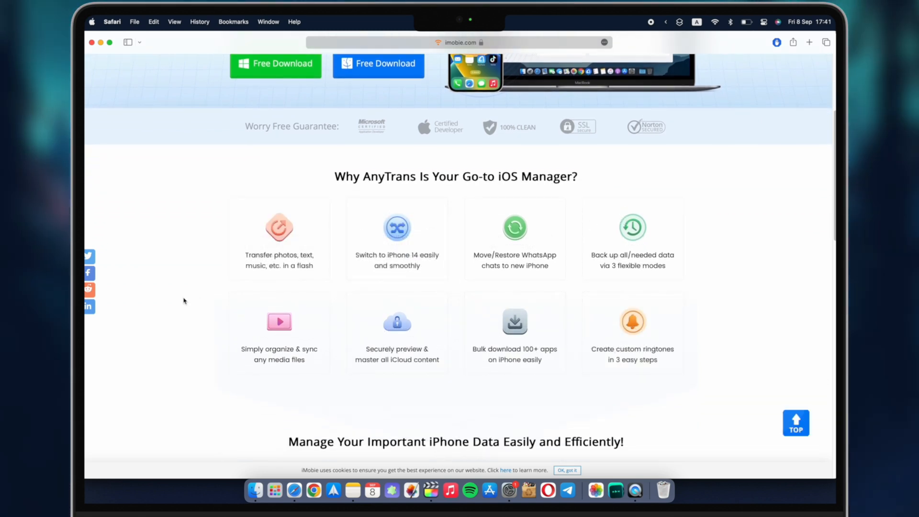
pyautogui.scroll(-3)
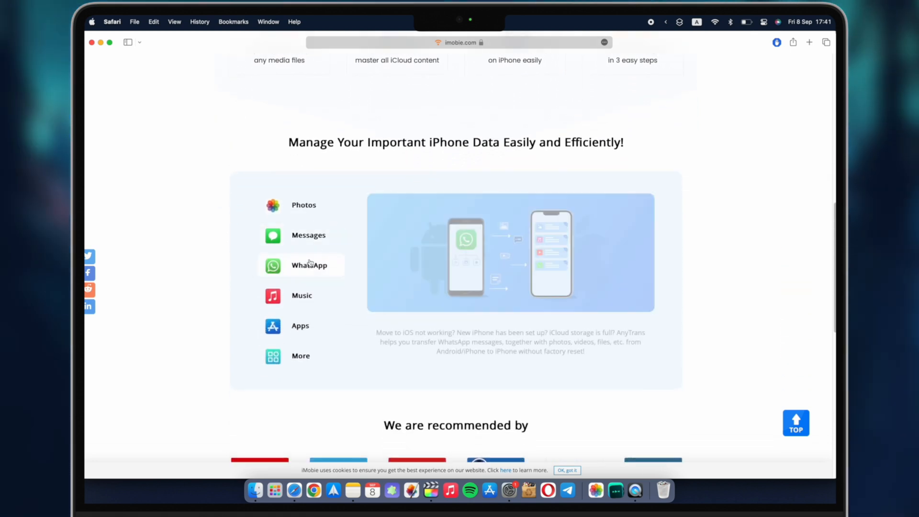
pyautogui.click(300, 325)
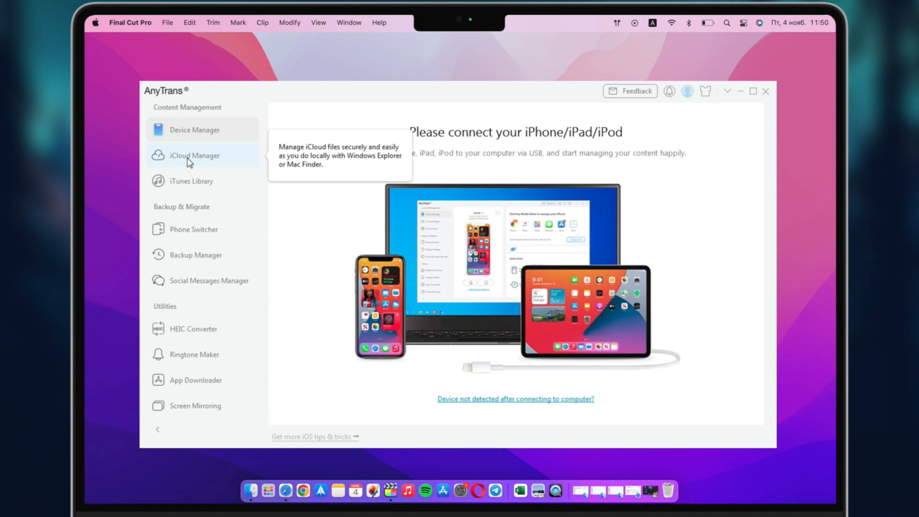
# Sign in to an Apple ID in iCloud Manager and choose Add iCloud Account
pyautogui.click(194, 155)
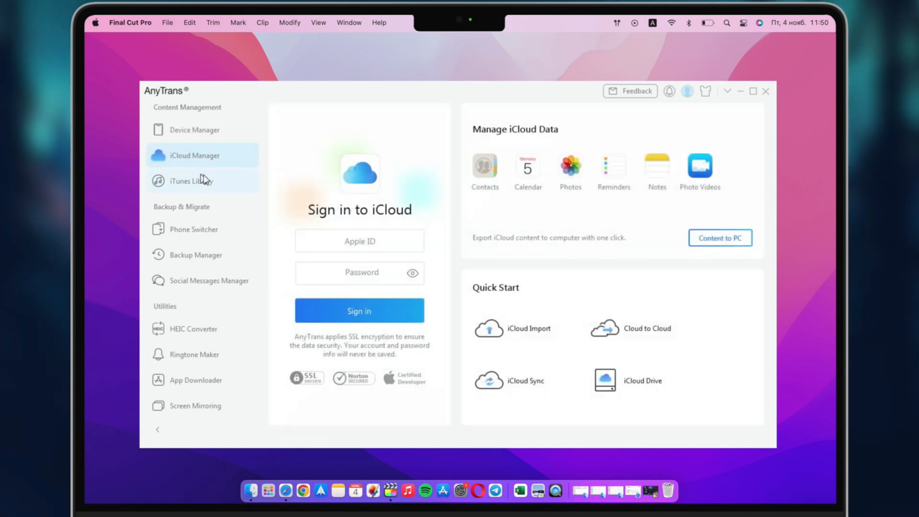
pyautogui.click(360, 240)
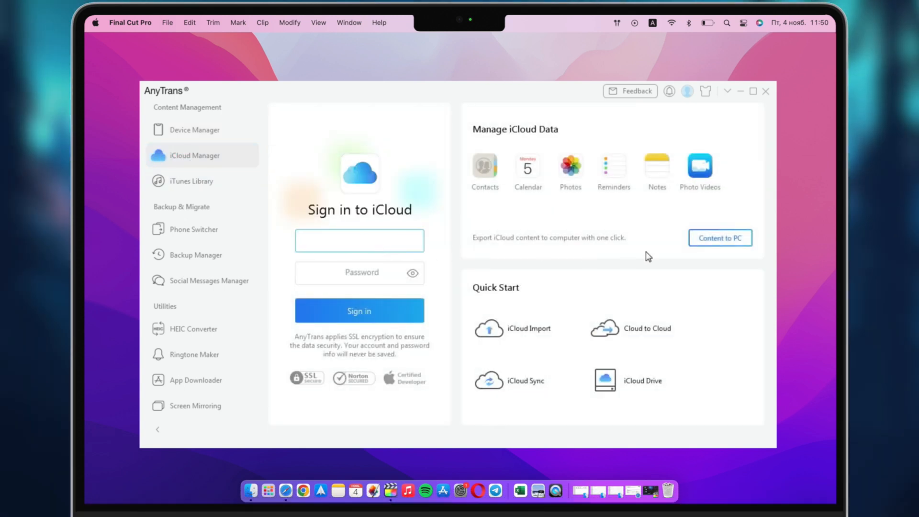
pyautogui.click(360, 310)
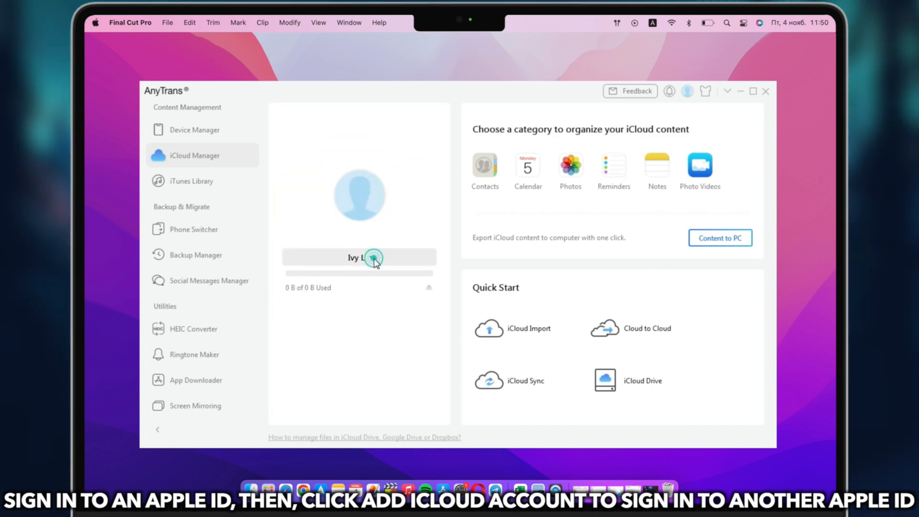
pyautogui.click(373, 257)
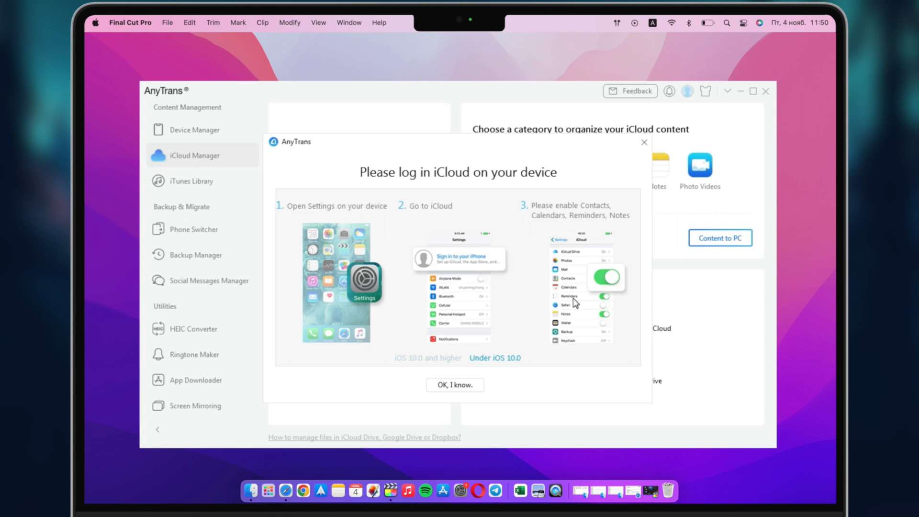
# Run an iCloud Sync of Contacts from the source account to the target account
pyautogui.click(455, 384)
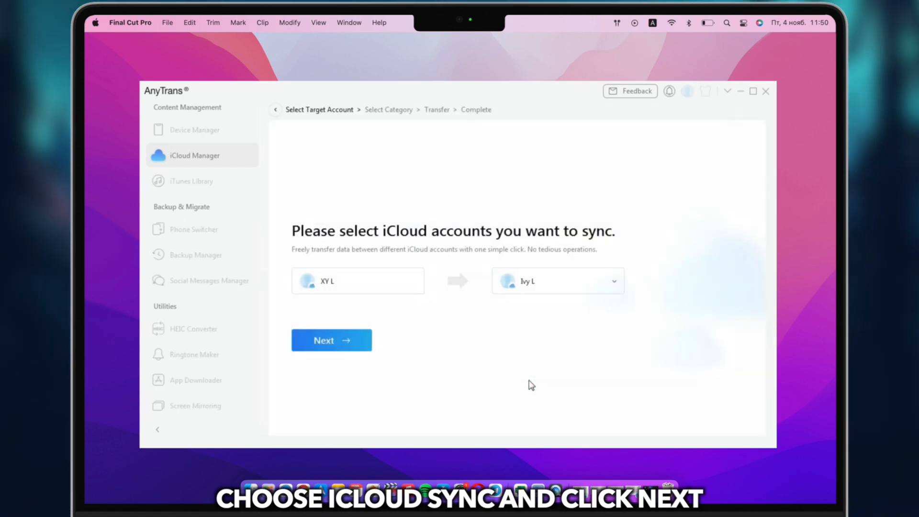
pyautogui.click(332, 340)
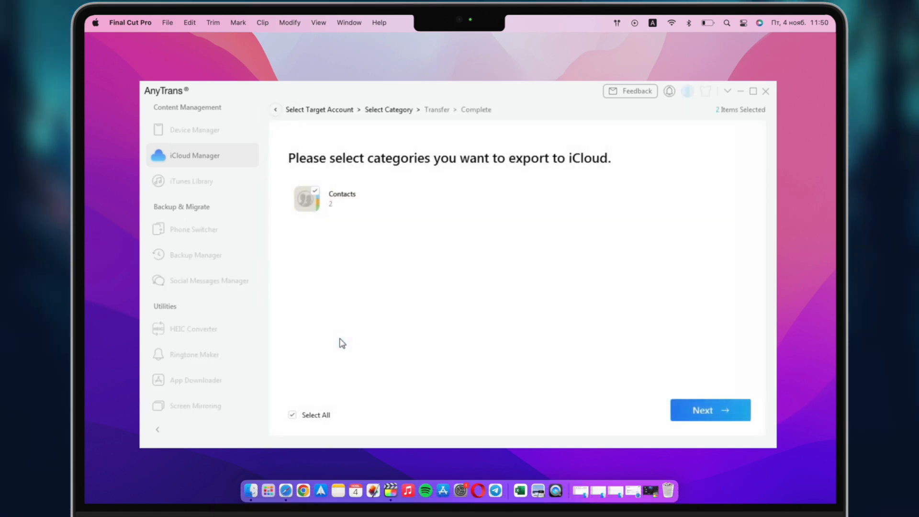
pyautogui.click(710, 410)
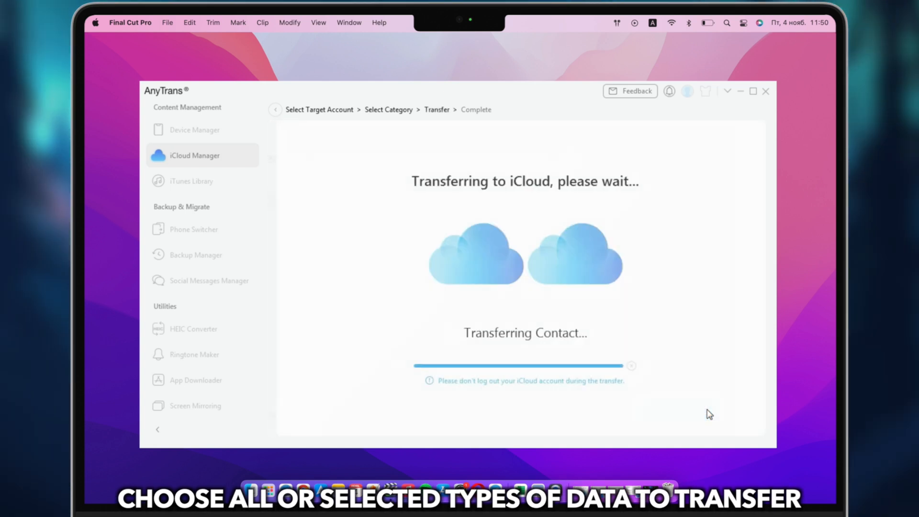